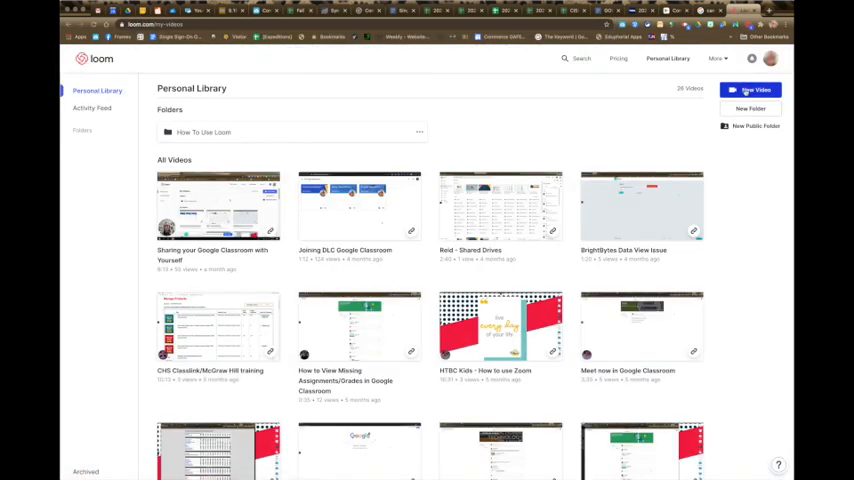
Start a new video from the Loom library, opening the Screen+Cam, Full Desktop recorder
click(750, 90)
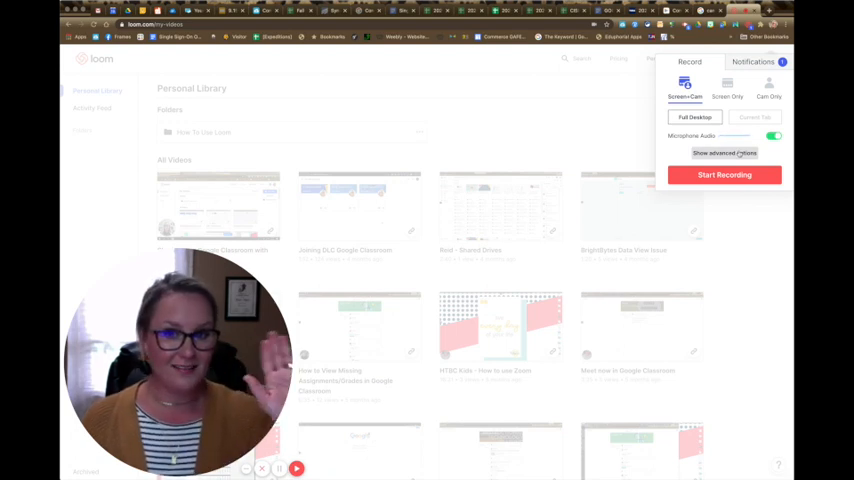
Expand the advanced options to reveal camera and microphone sources and the control-menu and countdown toggles
click(724, 153)
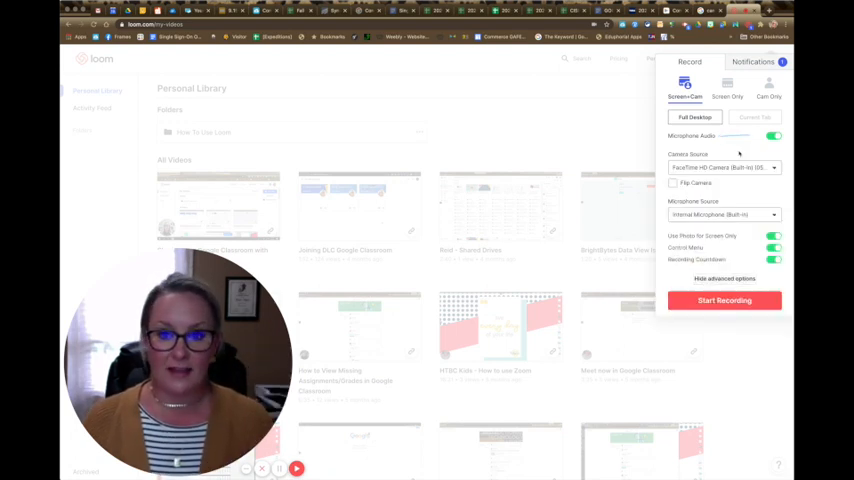
click(720, 167)
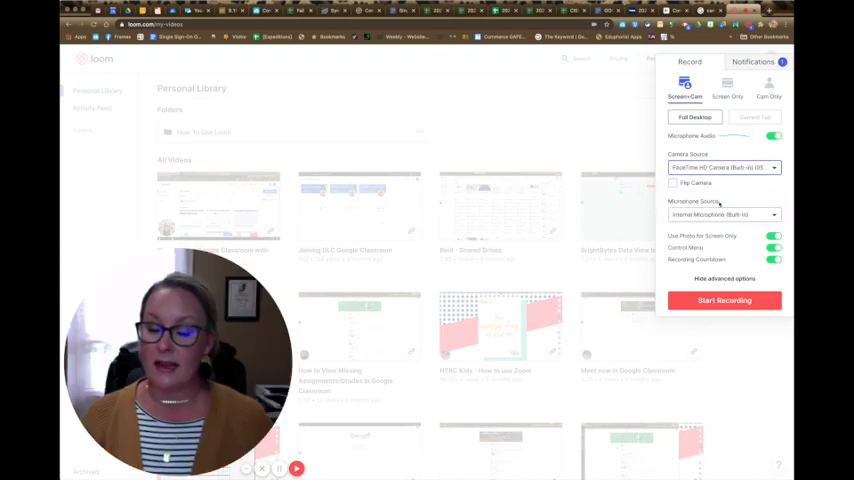
Switch the microphone source from the built-in mic to HoverCam Solo8+
click(722, 214)
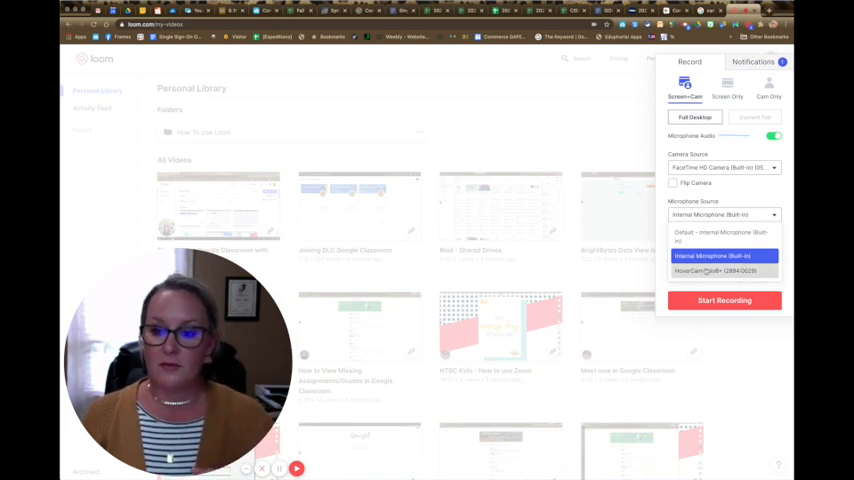
click(710, 271)
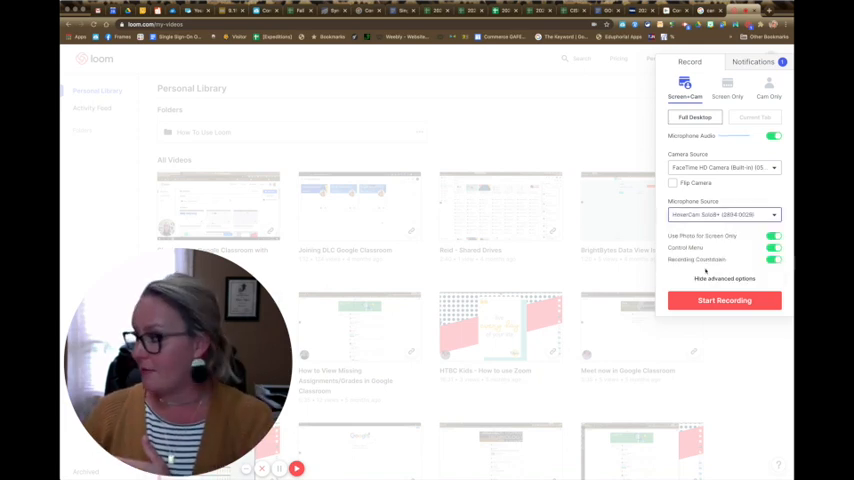